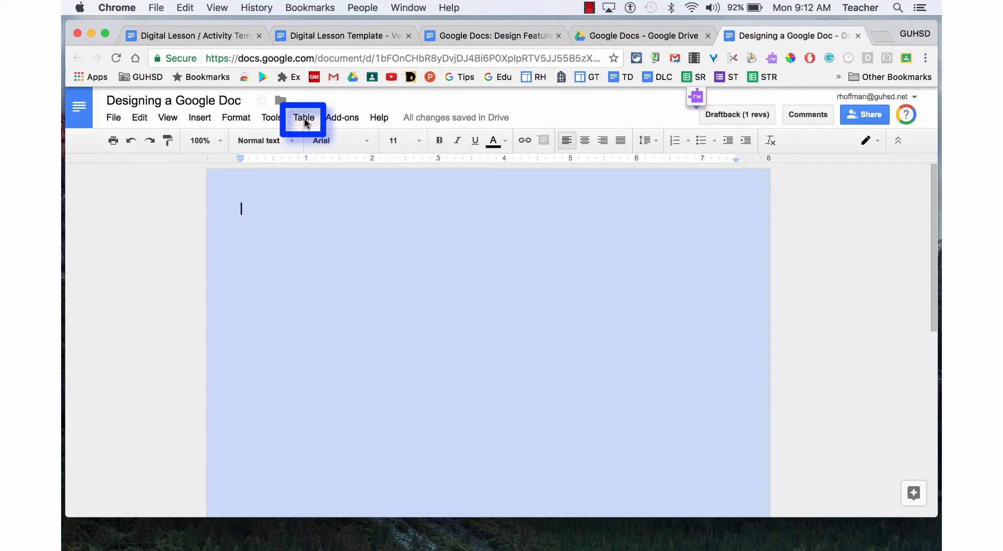
# - Insert a 2 x 4 table onto the blue page
pyautogui.click(303, 117)
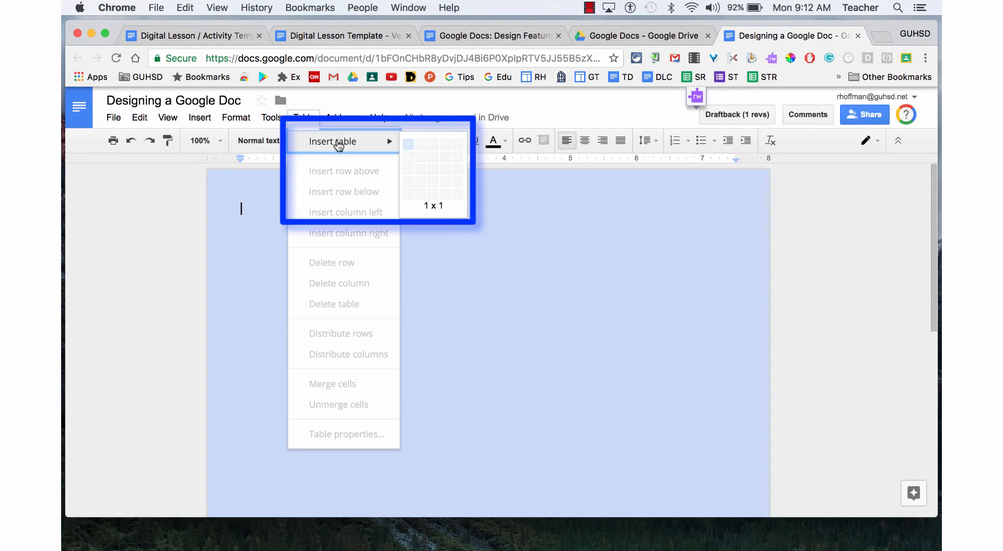
pyautogui.moveTo(411, 175)
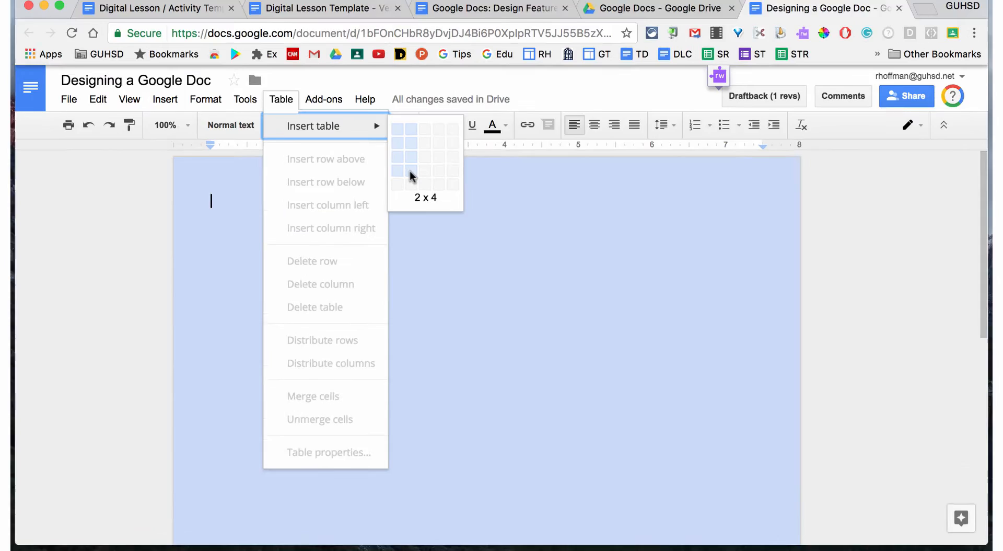
pyautogui.click(410, 176)
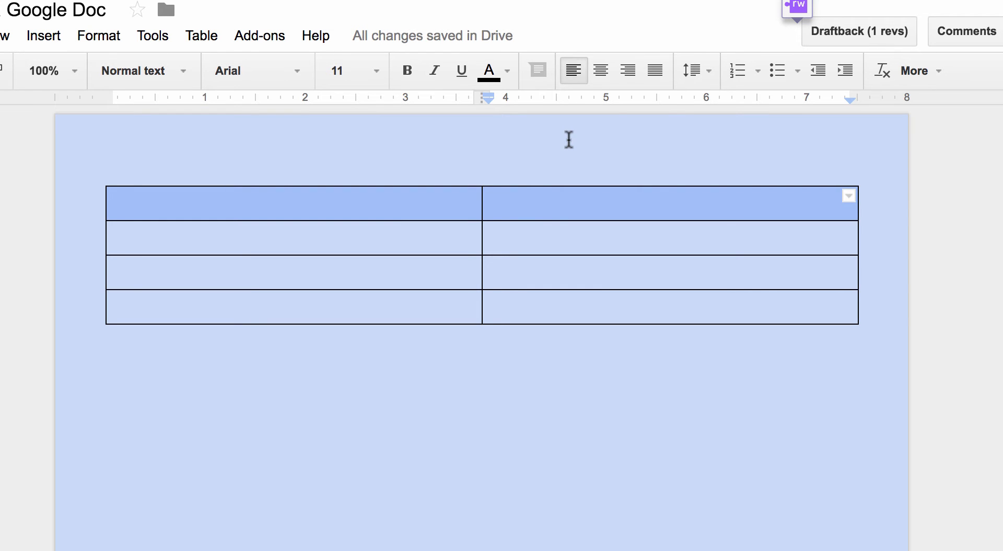
pyautogui.moveTo(226, 5)
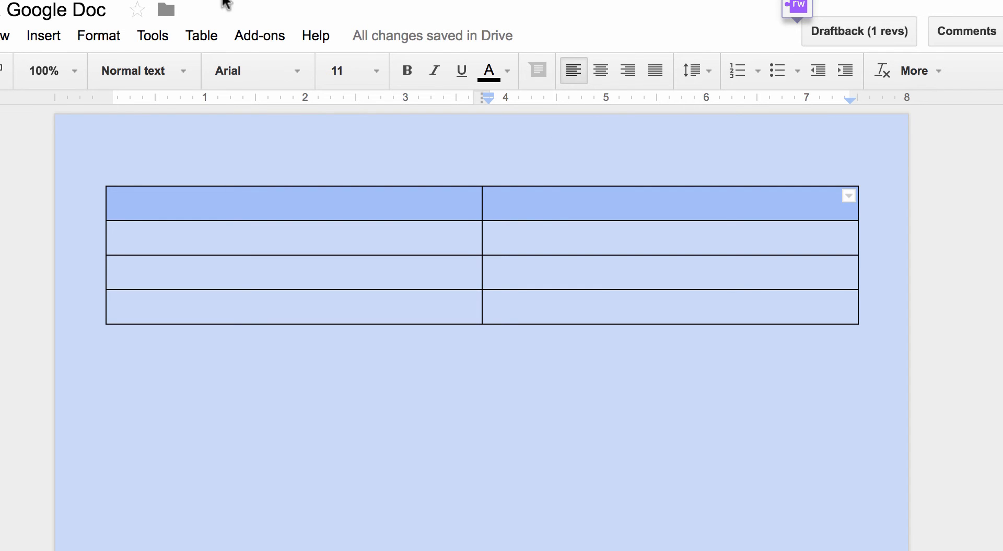
# - Bring up Table properties and keep the border width at 1 pt
pyautogui.click(200, 35)
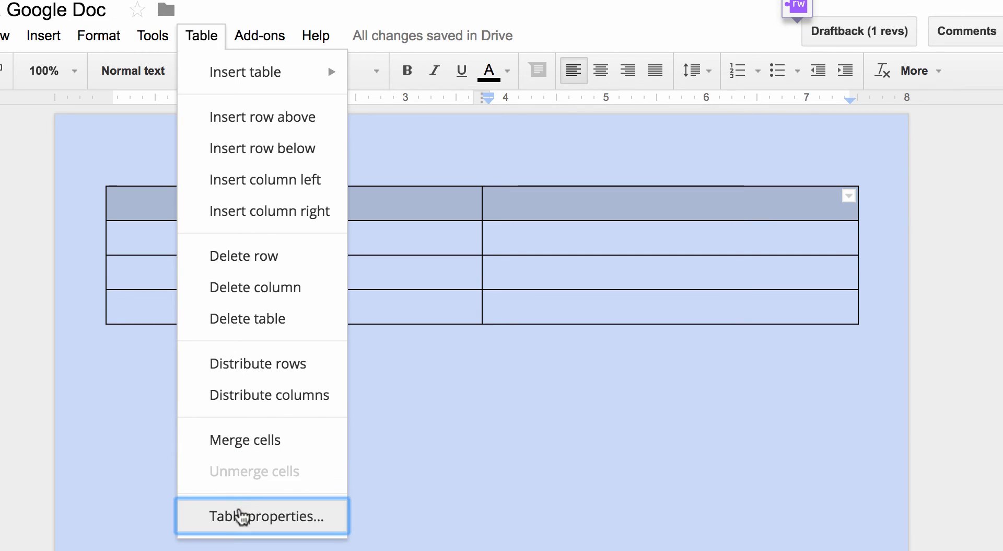
pyautogui.click(261, 515)
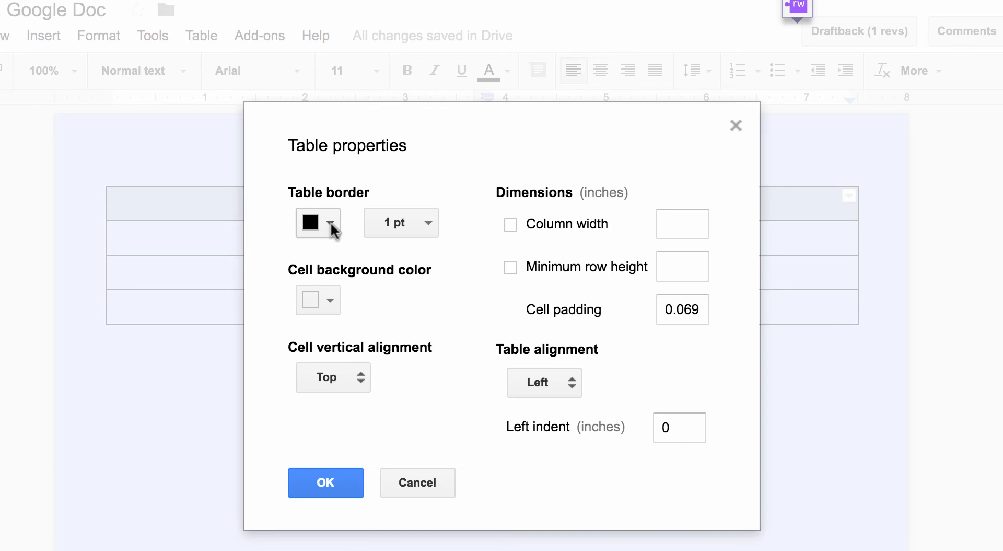
pyautogui.click(400, 222)
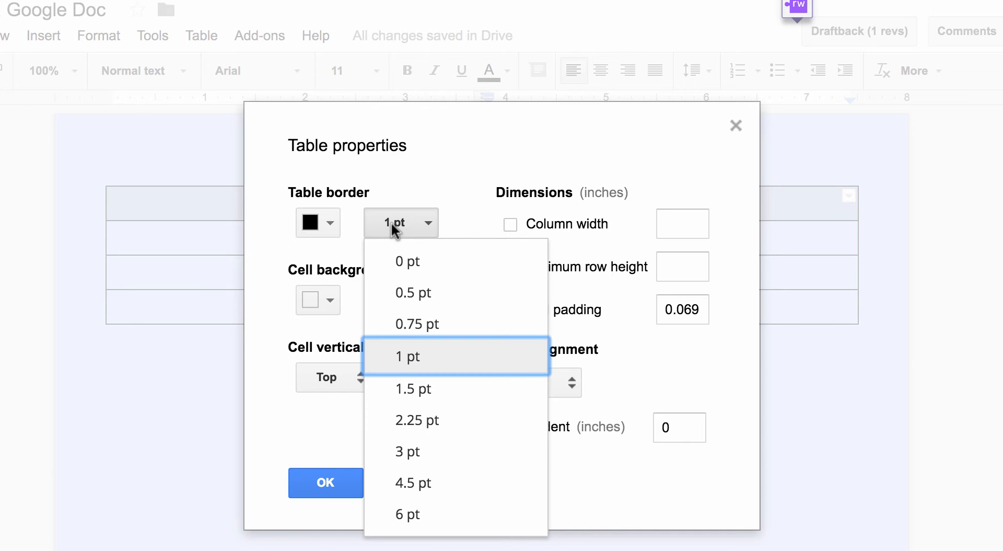
pyautogui.moveTo(417, 323)
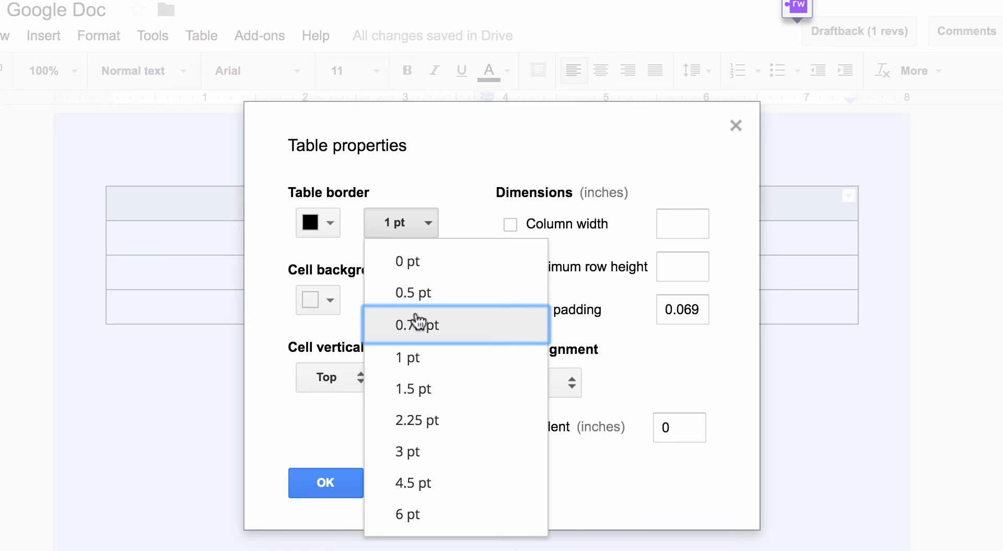
pyautogui.click(400, 222)
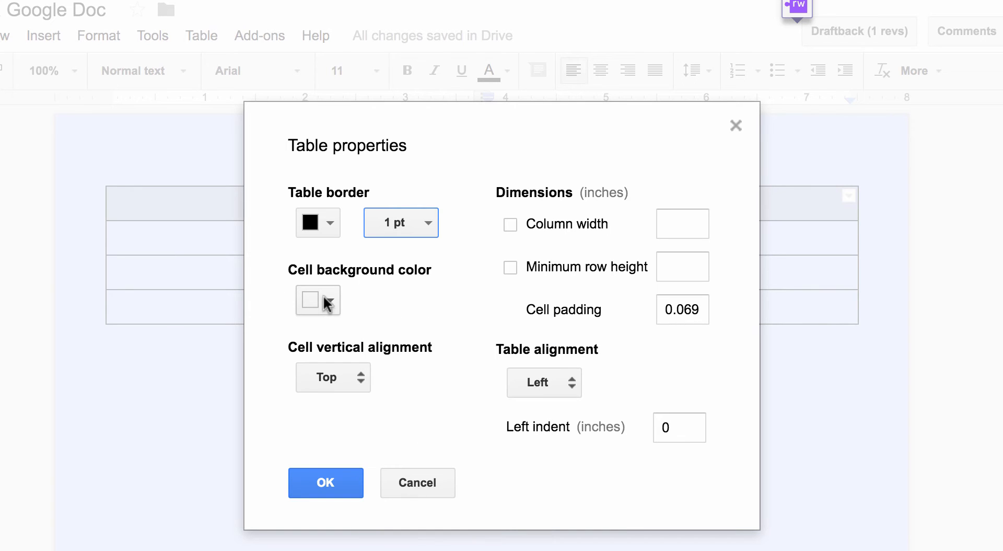
# - Review cell background, vertical alignment and table alignment, keeping the table aligned left
pyautogui.click(318, 299)
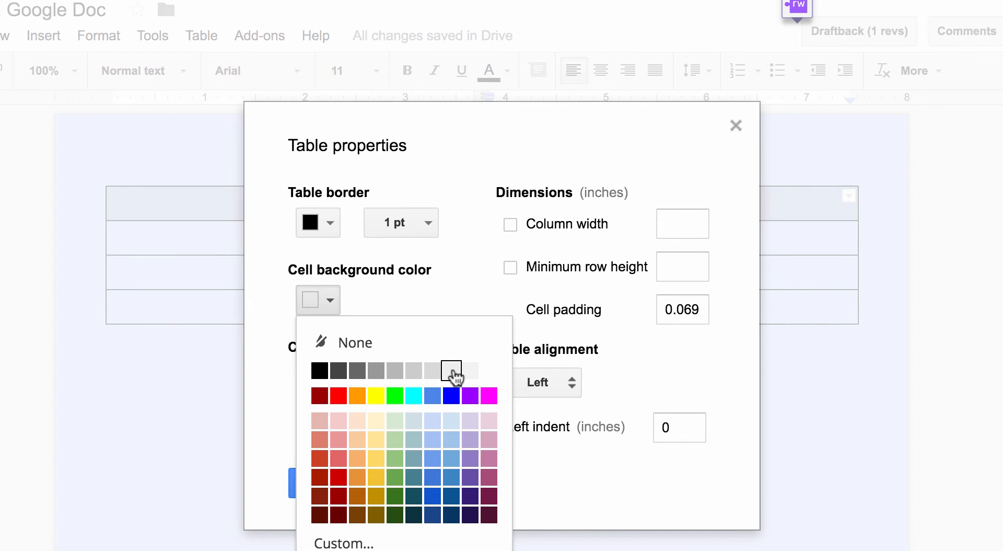
pyautogui.moveTo(450, 370)
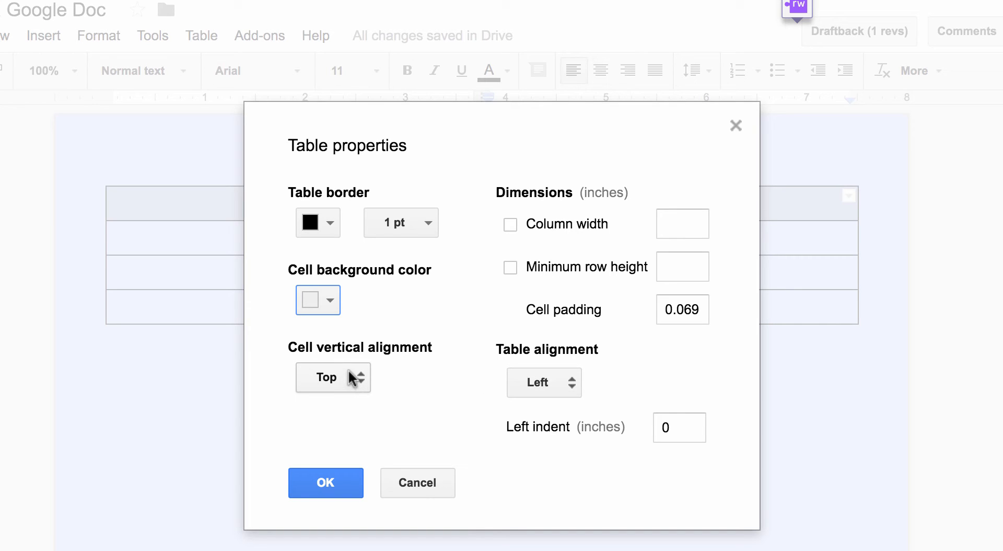
pyautogui.click(332, 377)
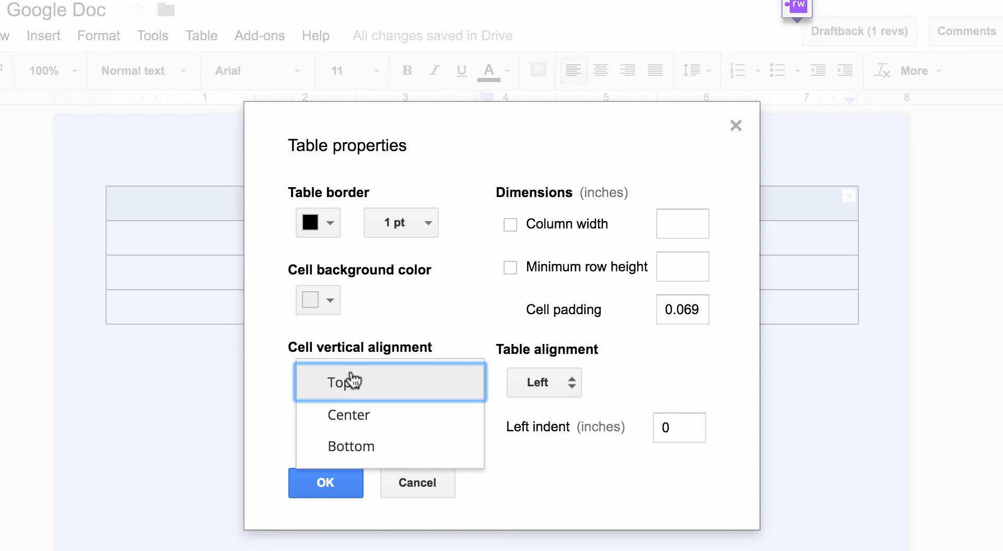
pyautogui.moveTo(508, 379)
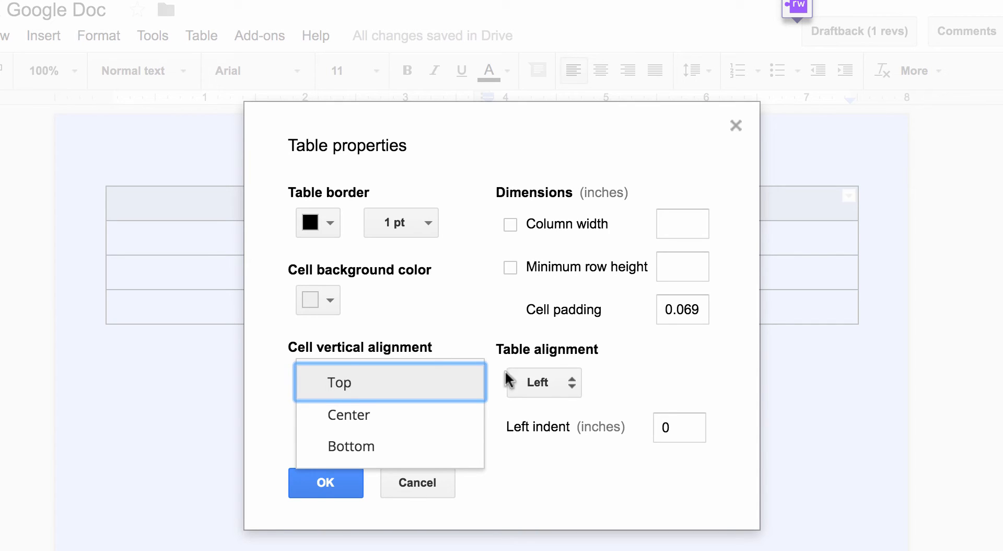
pyautogui.click(540, 382)
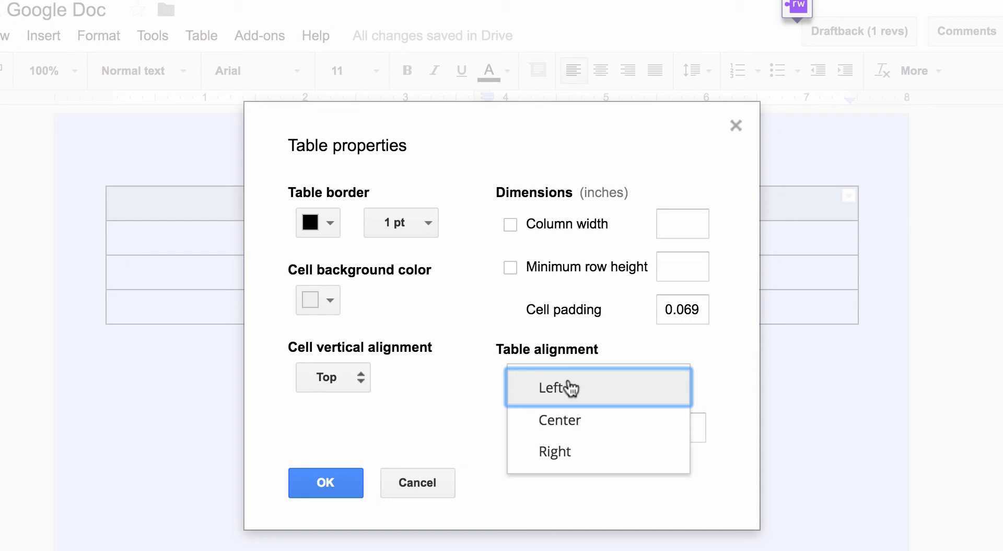
pyautogui.click(566, 387)
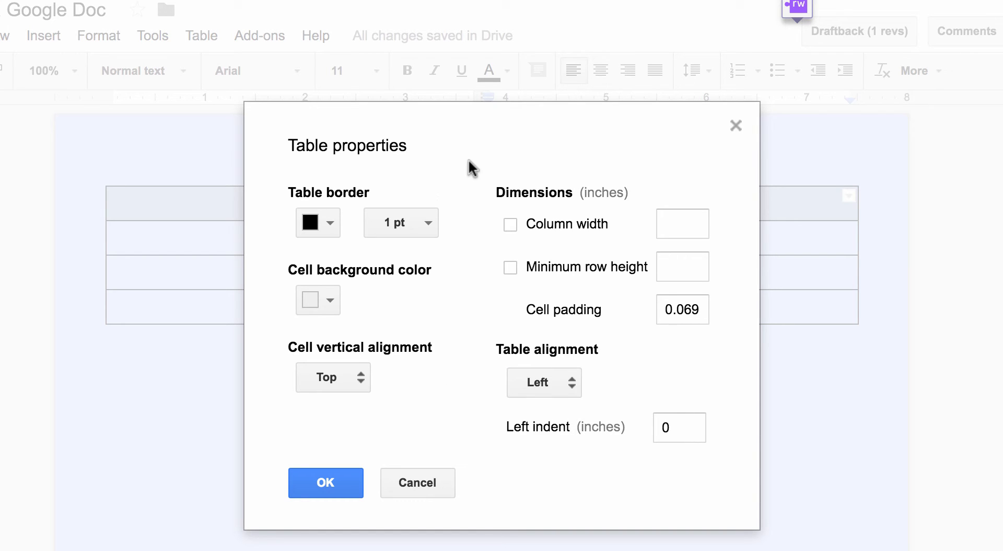
pyautogui.moveTo(695, 186)
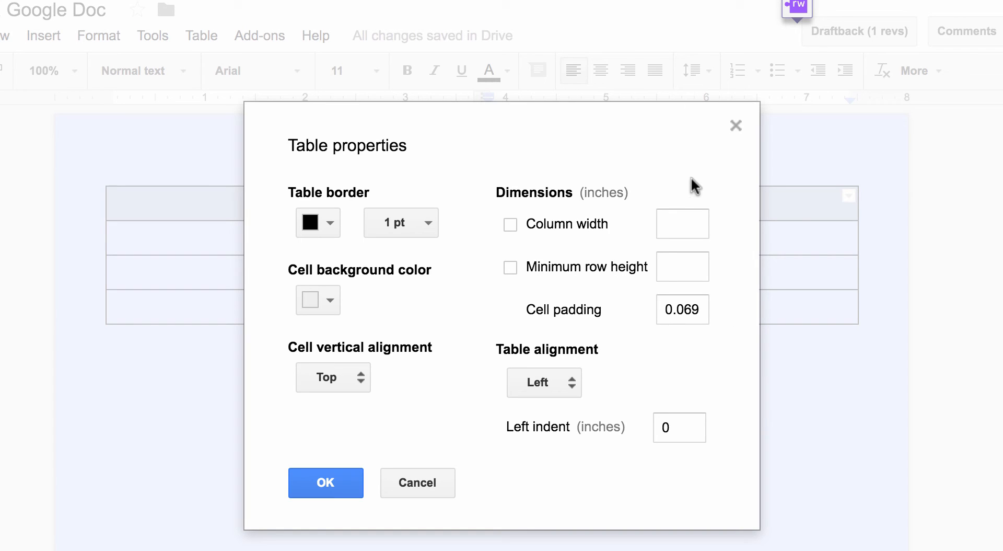
pyautogui.moveTo(704, 338)
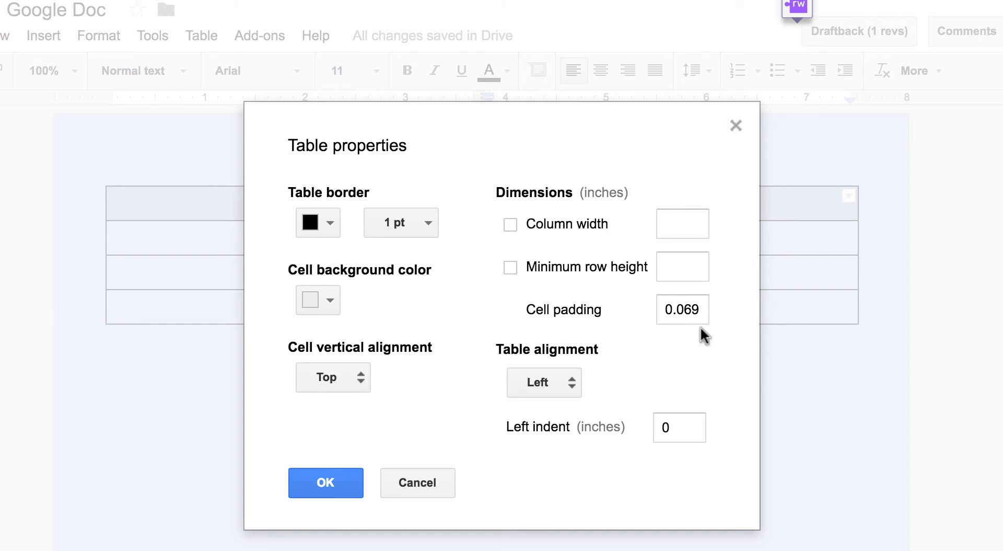
pyautogui.moveTo(560, 454)
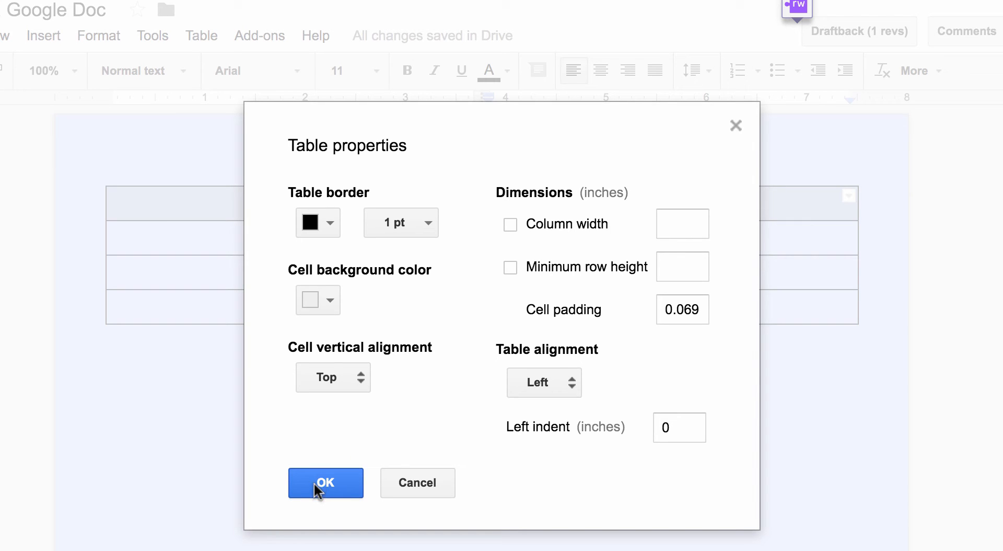
# - Confirm the default table properties and close them
pyautogui.click(326, 483)
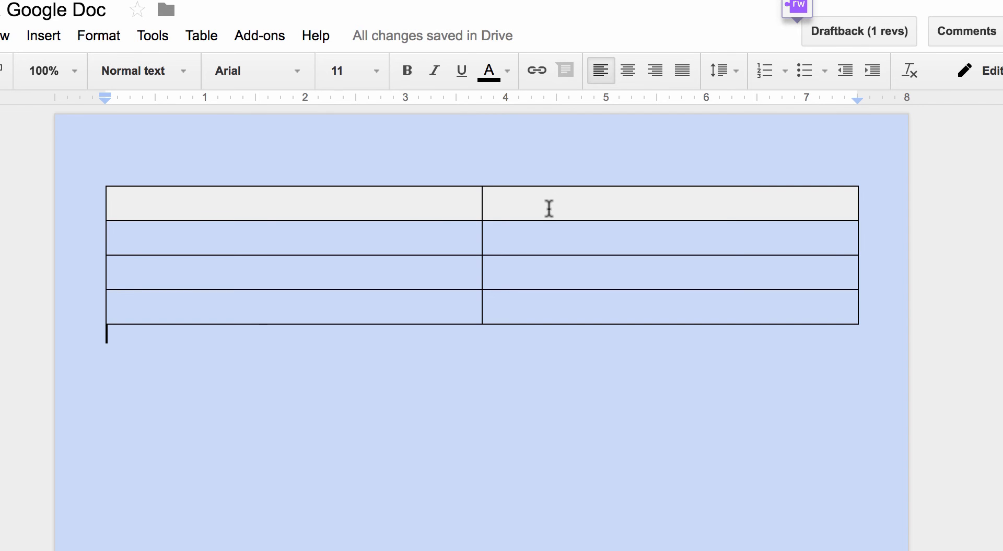
pyautogui.moveTo(421, 242)
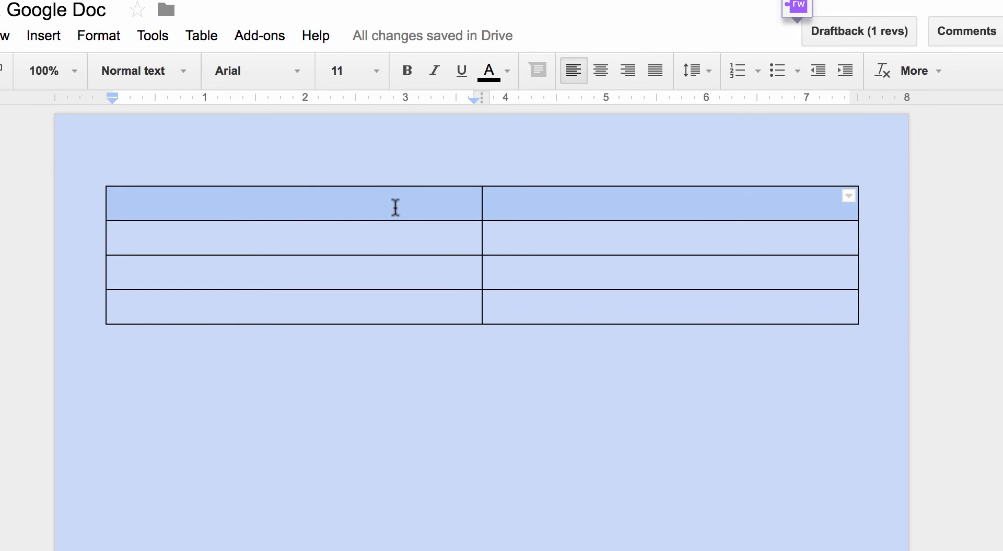
pyautogui.moveTo(916, 70)
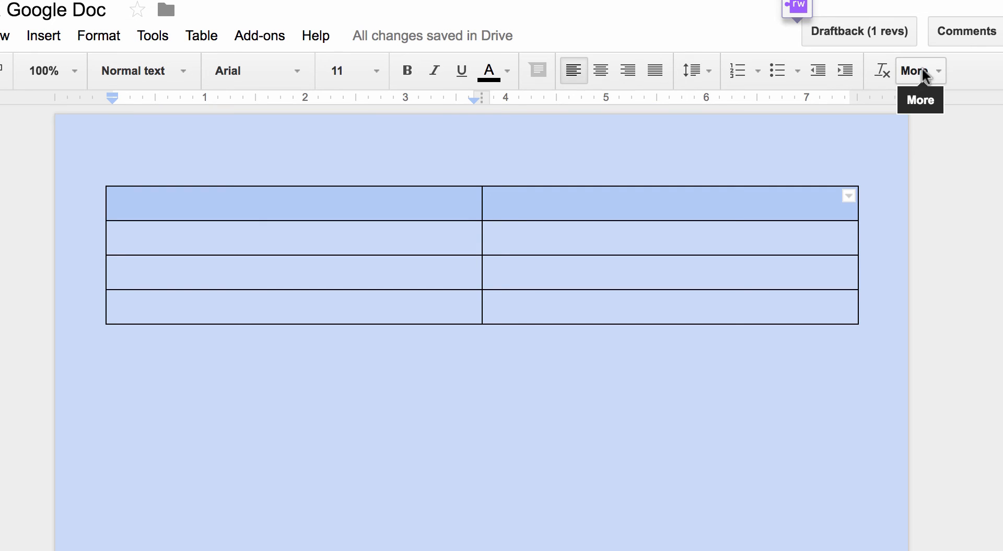
# - Keep solid borders and fill the top row with a light pink background
pyautogui.click(917, 70)
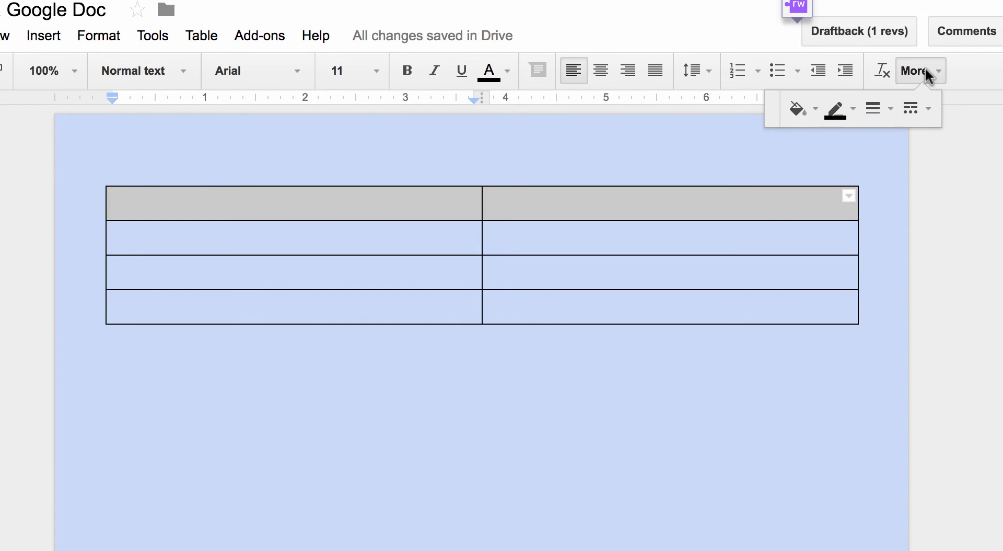
pyautogui.moveTo(839, 109)
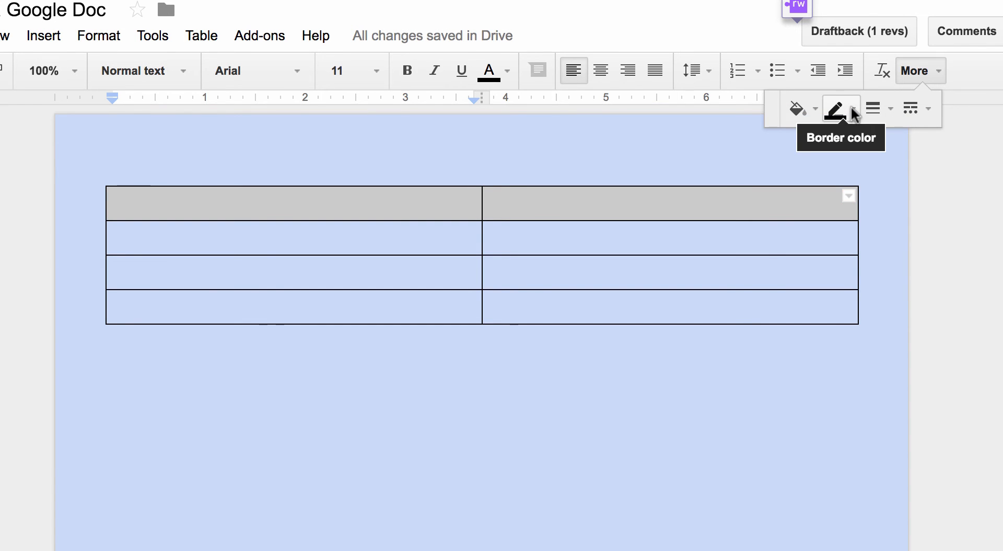
pyautogui.moveTo(874, 109)
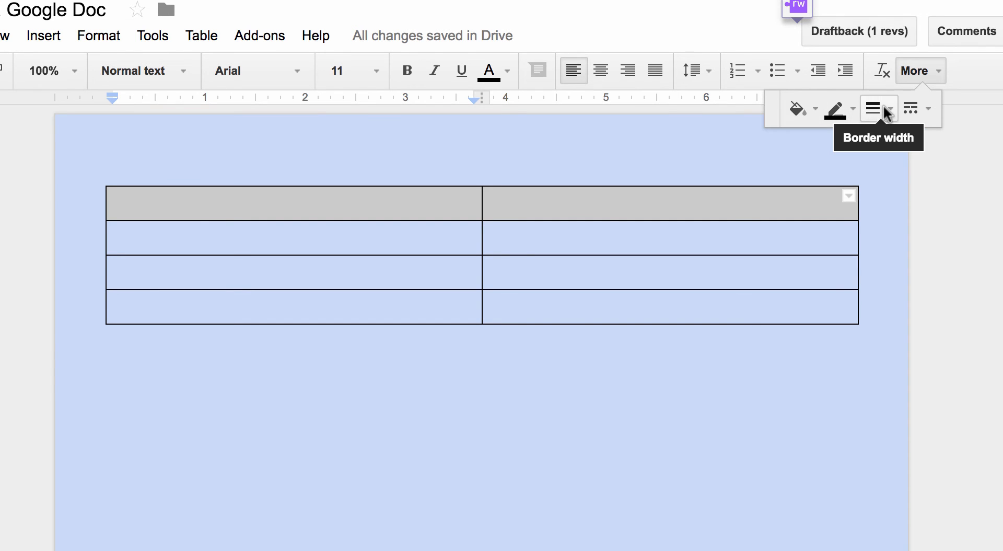
pyautogui.click(916, 107)
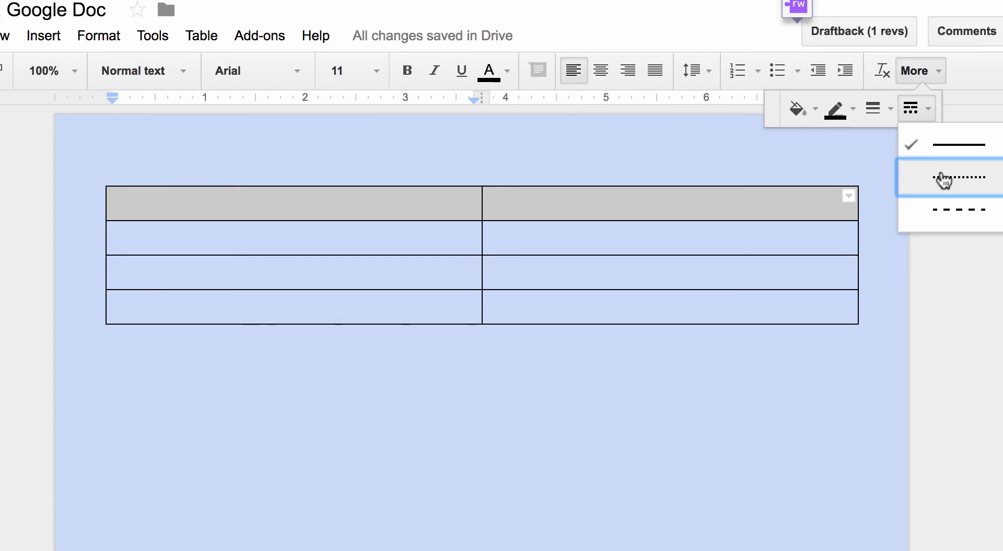
pyautogui.click(959, 177)
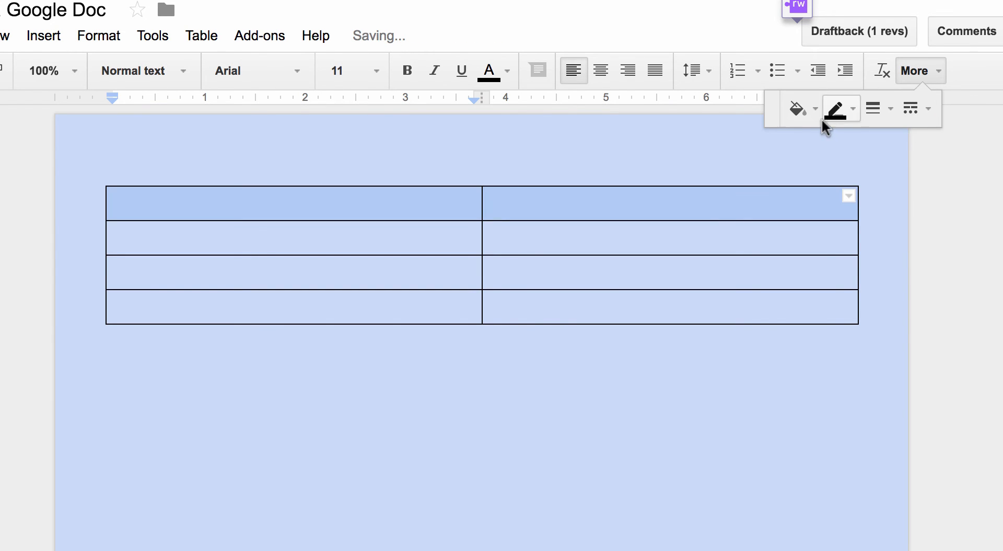
pyautogui.click(797, 108)
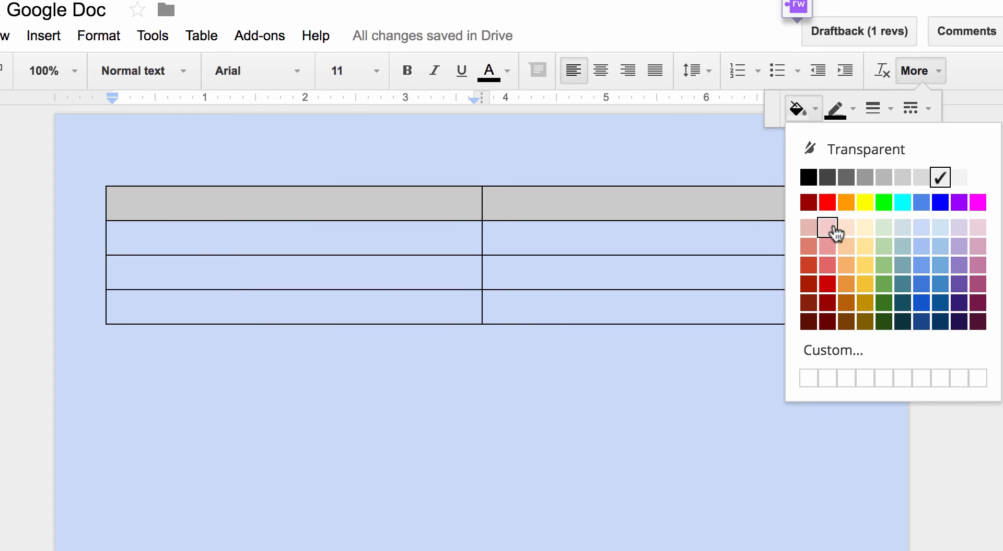
pyautogui.click(826, 225)
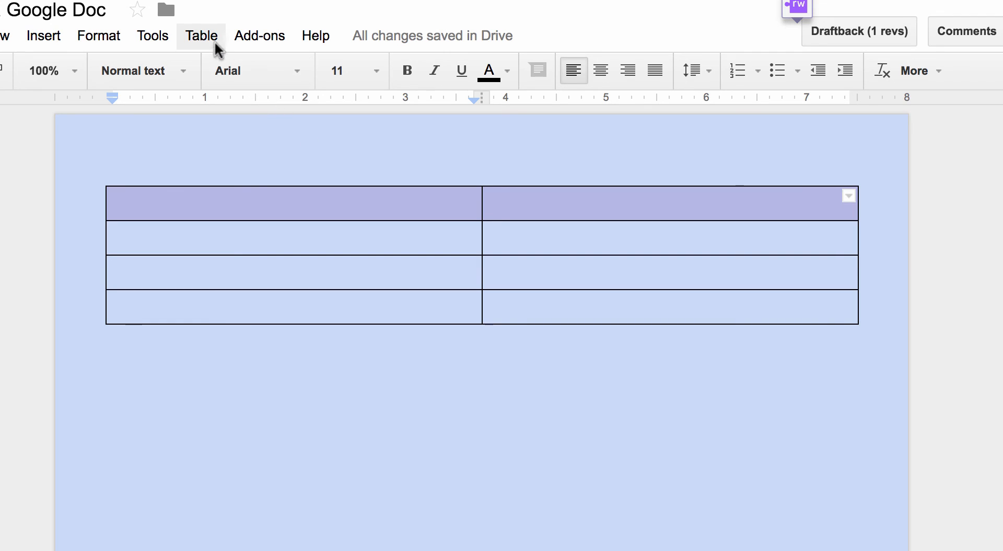
# - Merge the top row into one cell reading 'Title', centred
pyautogui.click(201, 35)
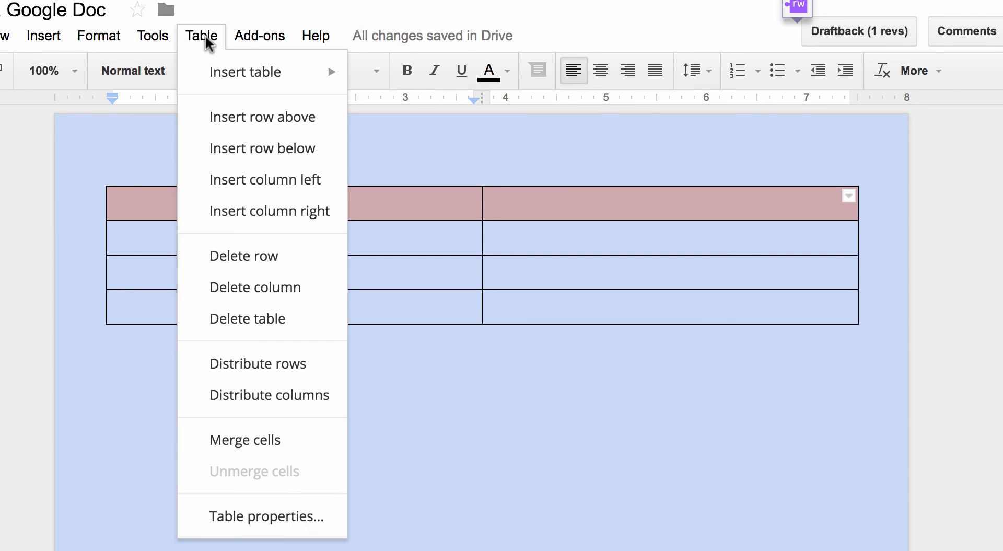
pyautogui.moveTo(248, 318)
pyautogui.write('T')
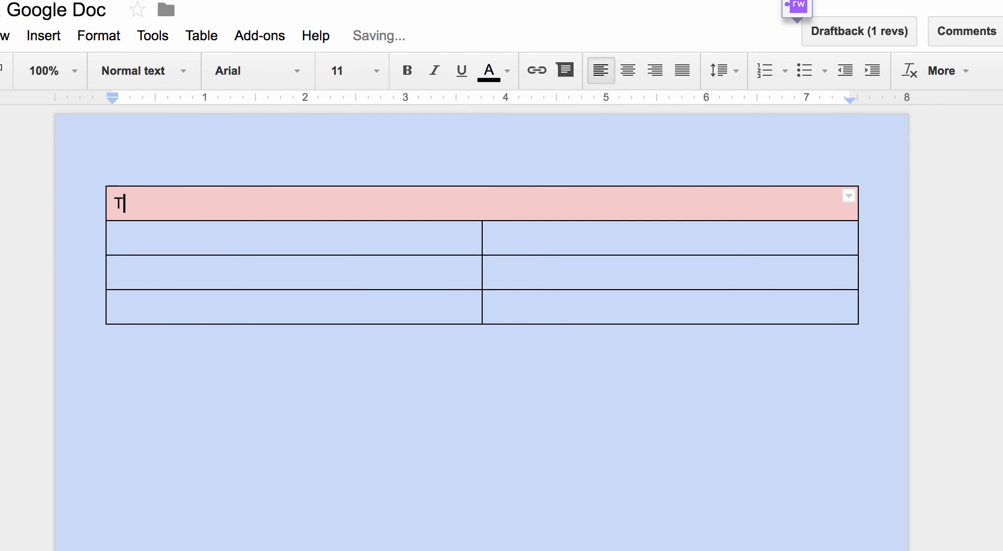
pyautogui.write('itle')
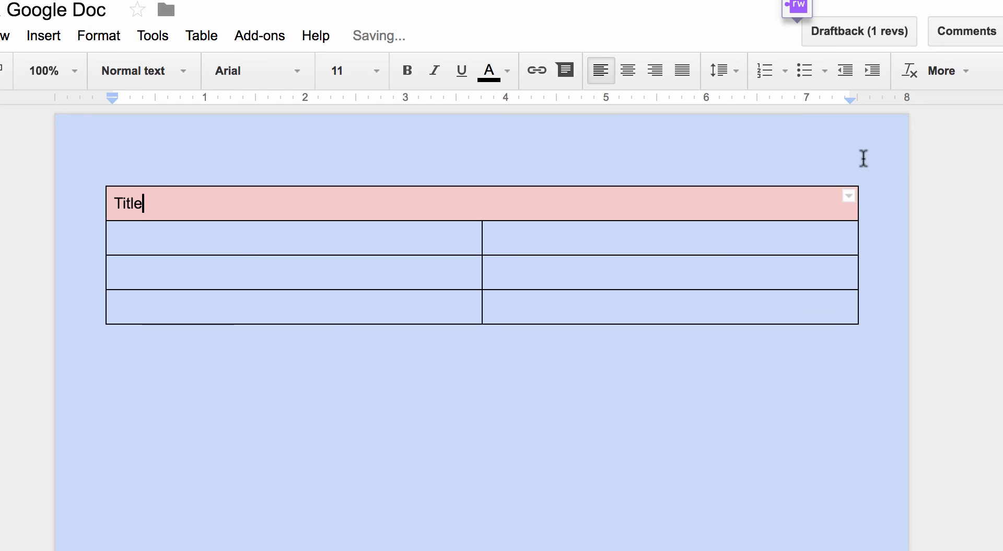
pyautogui.click(627, 70)
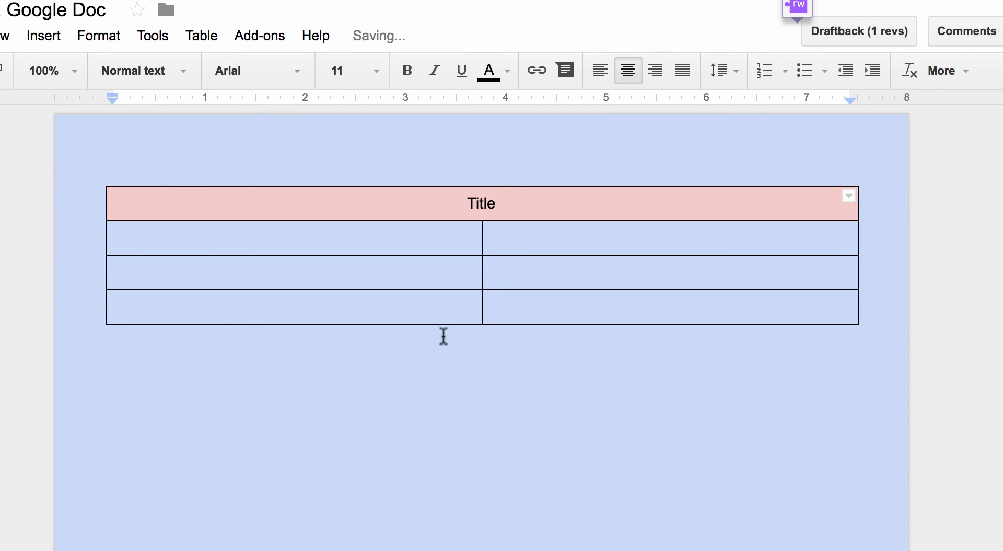
# - Enter 'Questions' and 'Students Answers' in row 2 and start colouring the Questions column red
pyautogui.click(295, 237)
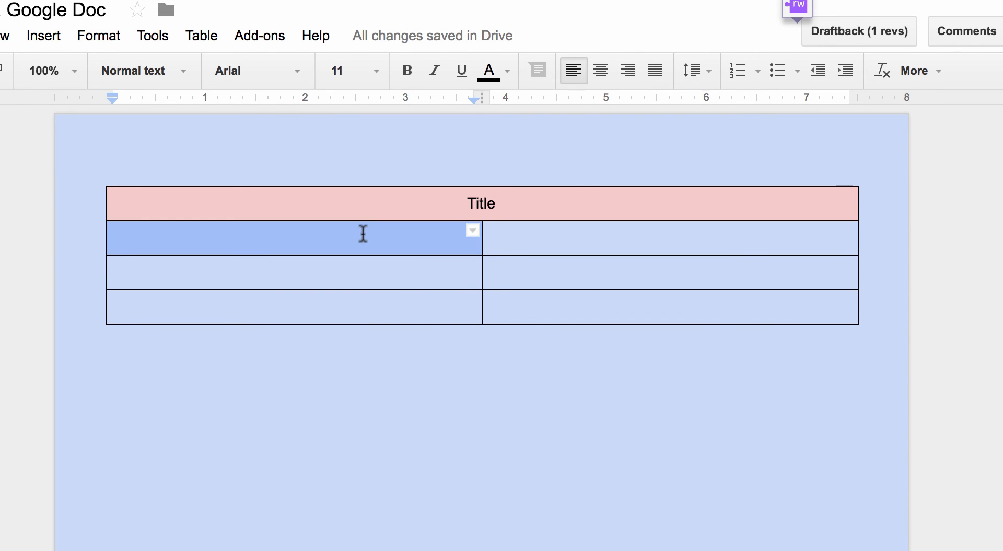
pyautogui.write('Questions')
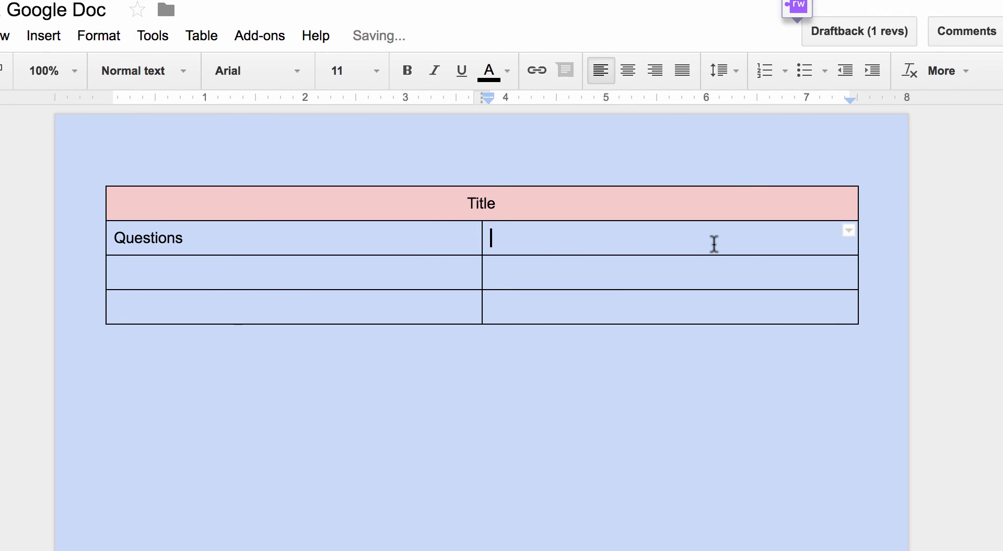
pyautogui.write('Students Answers')
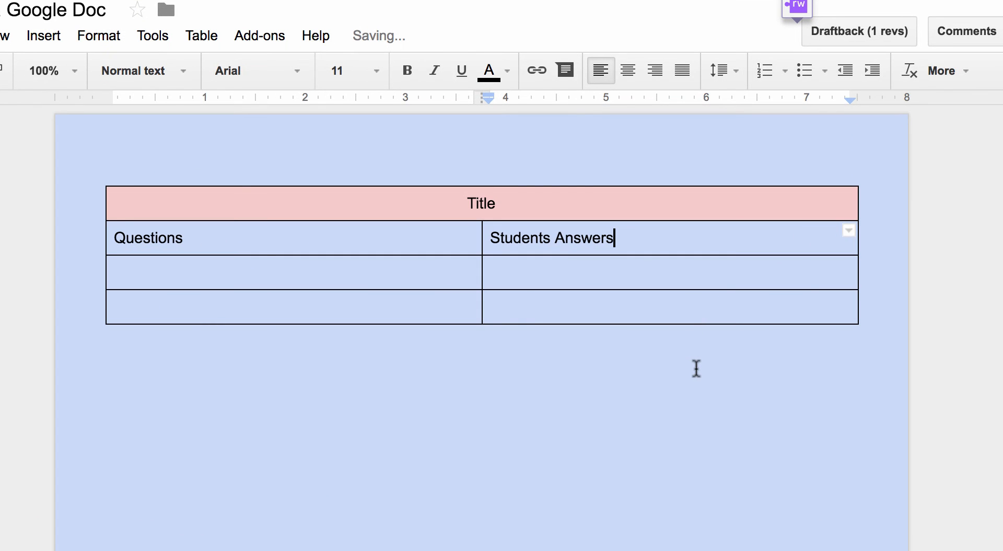
pyautogui.click(147, 237)
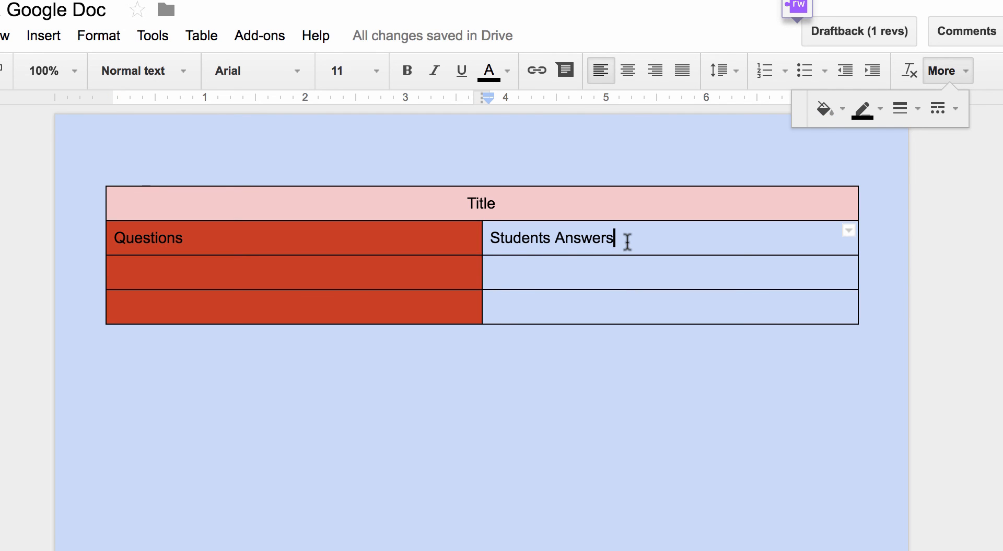
# - Make the Students Answers column white and the Questions column pale blue-grey
pyautogui.click(825, 107)
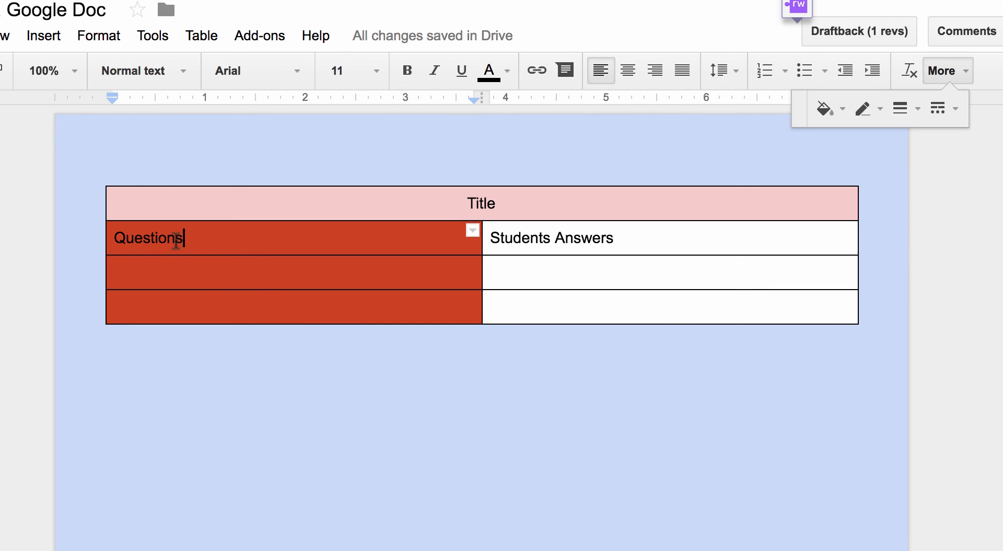
pyautogui.doubleClick(147, 238)
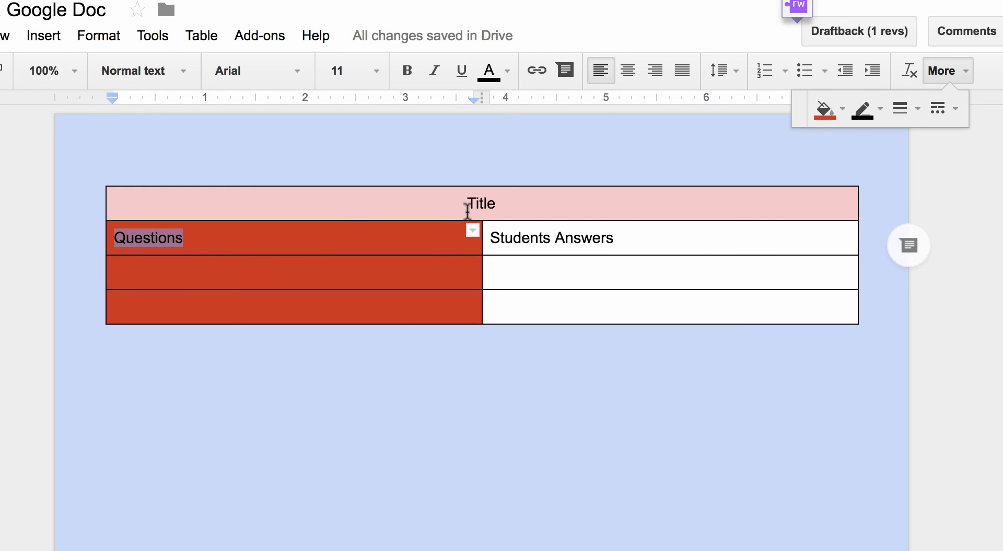
pyautogui.click(198, 238)
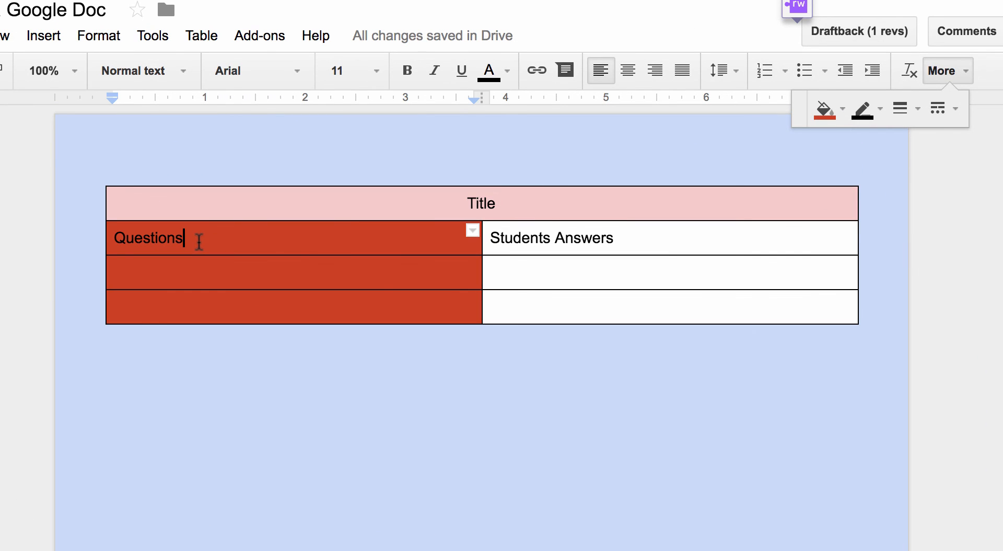
pyautogui.click(825, 108)
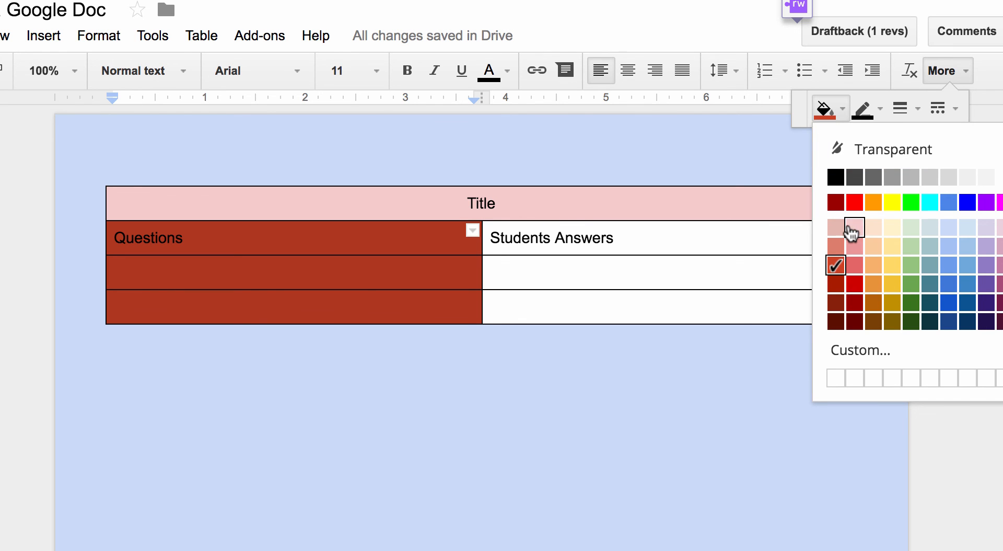
pyautogui.click(836, 227)
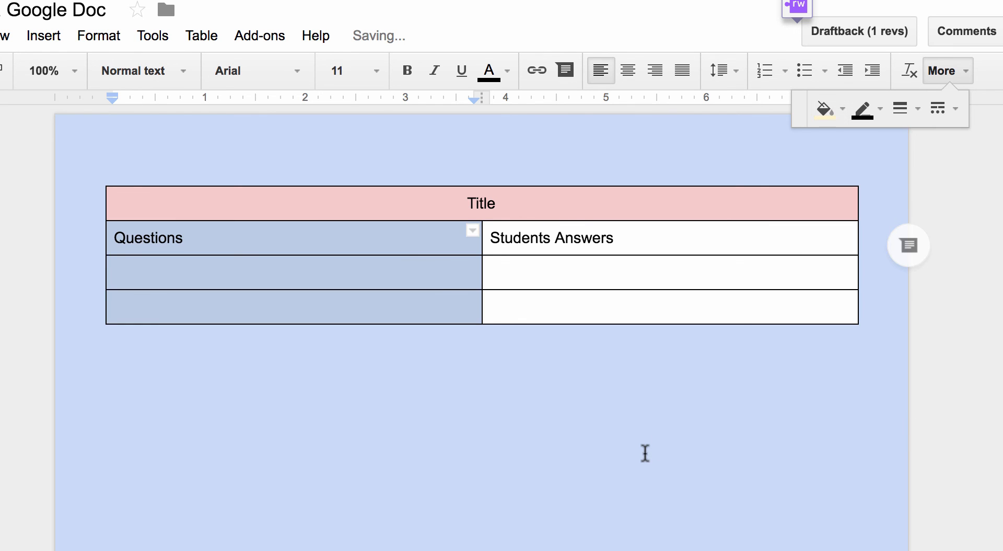